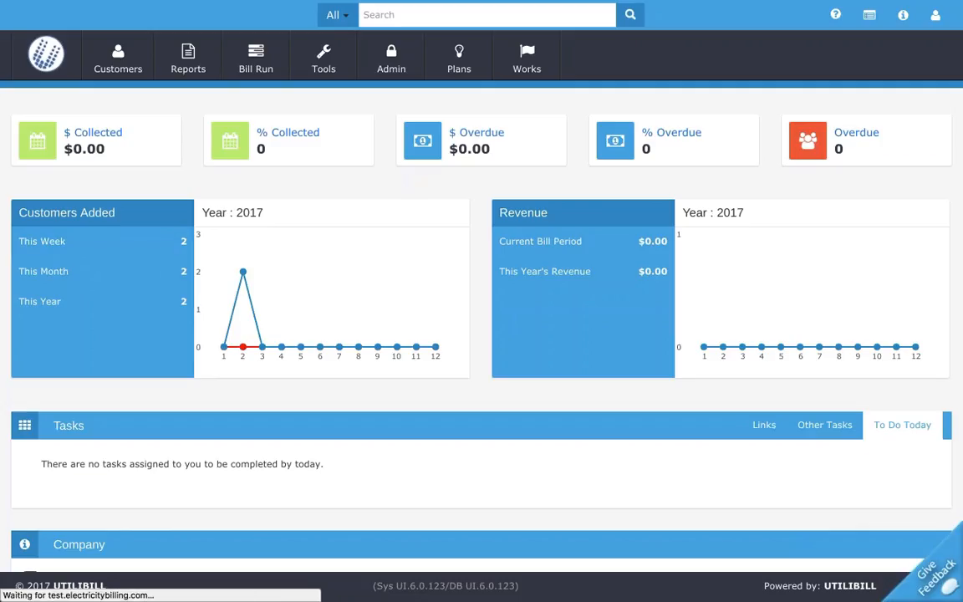
Open Admin > Group Payment to view the active Braintree Payments gateway.
left_click(391, 57)
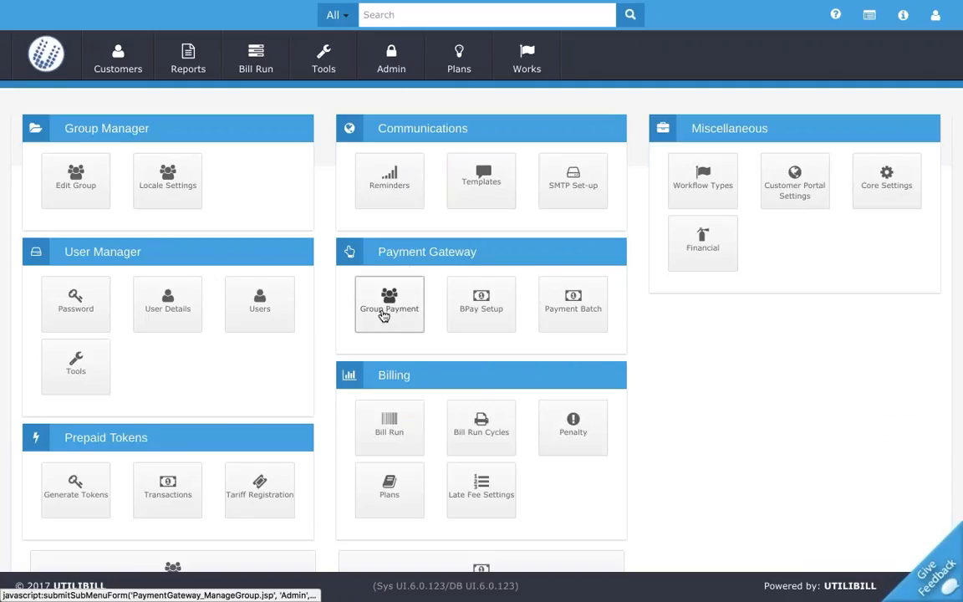
left_click(389, 304)
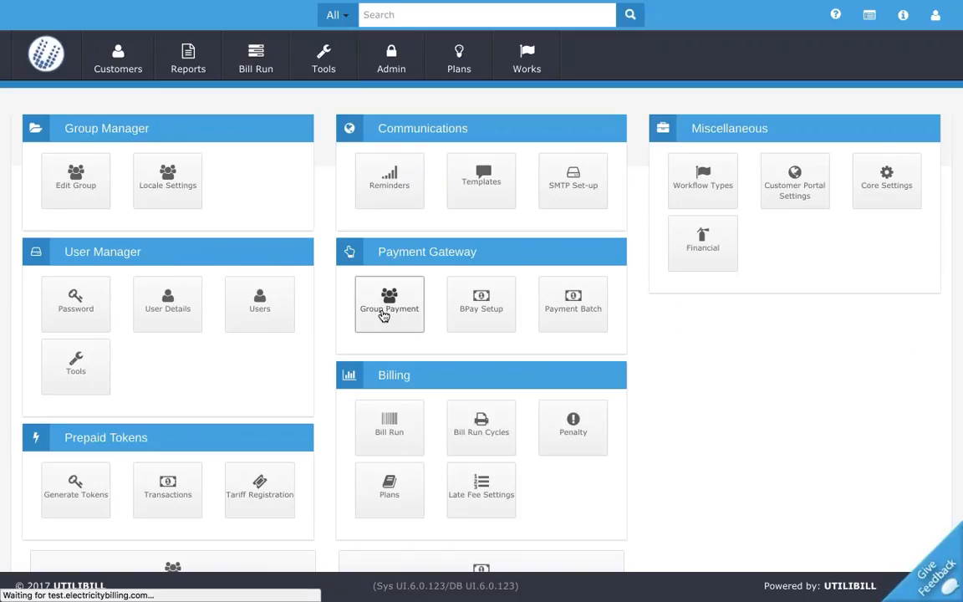
left_click(389, 304)
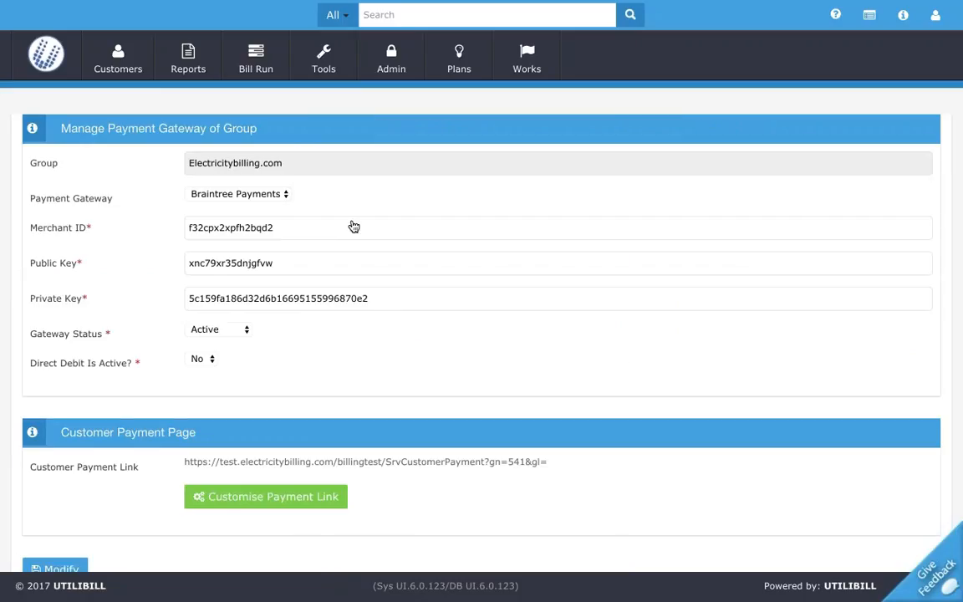
mouse_move(182, 189)
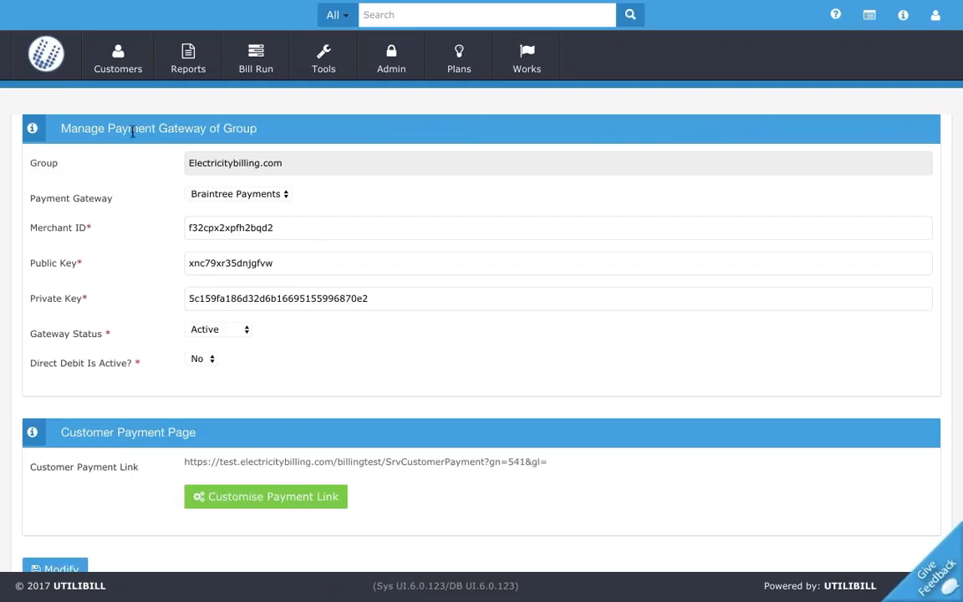
mouse_move(274, 140)
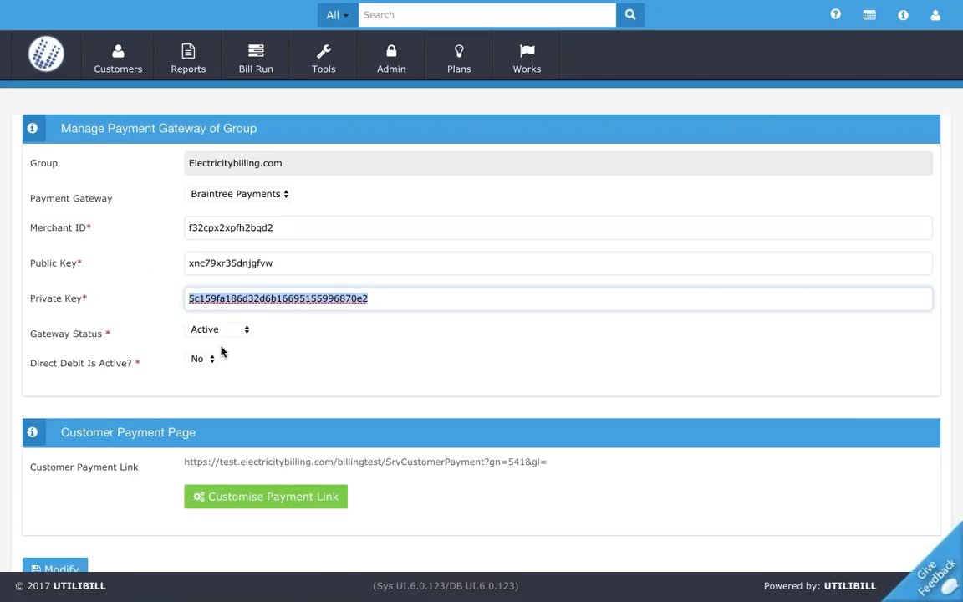
Turn on direct debit for Braintree and check the 02/10/2017 start date.
left_click(200, 358)
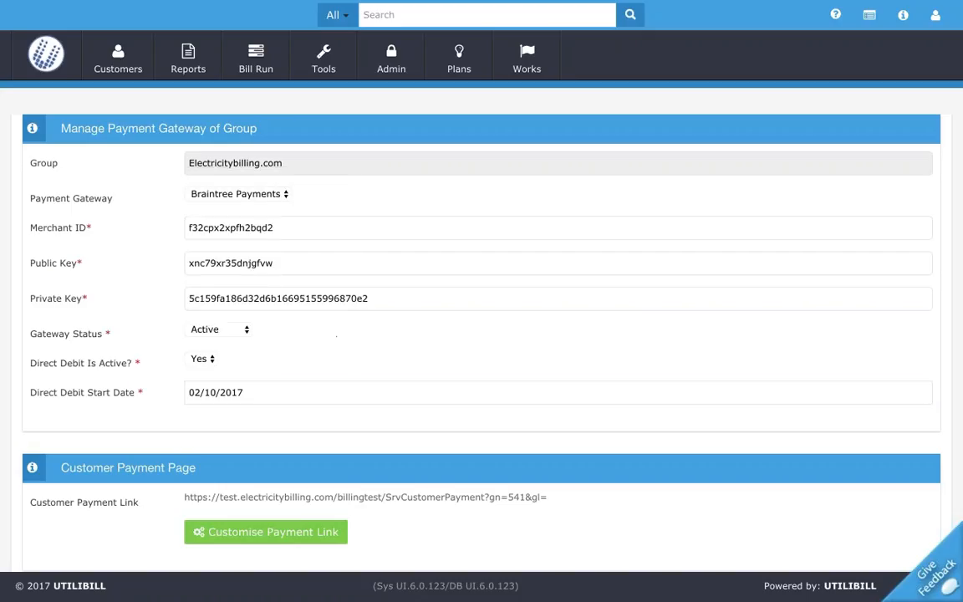
mouse_move(272, 447)
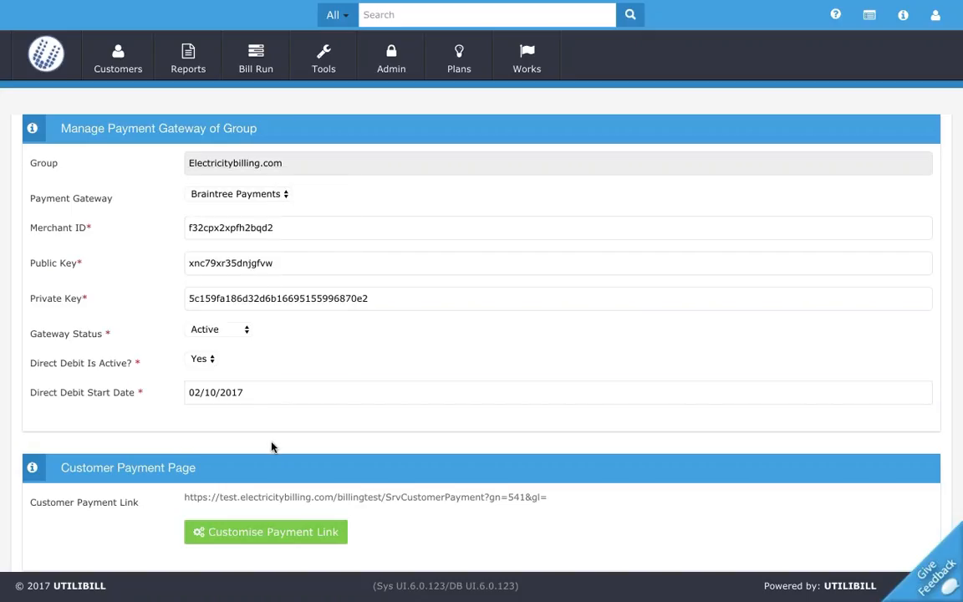
double_click(230, 227)
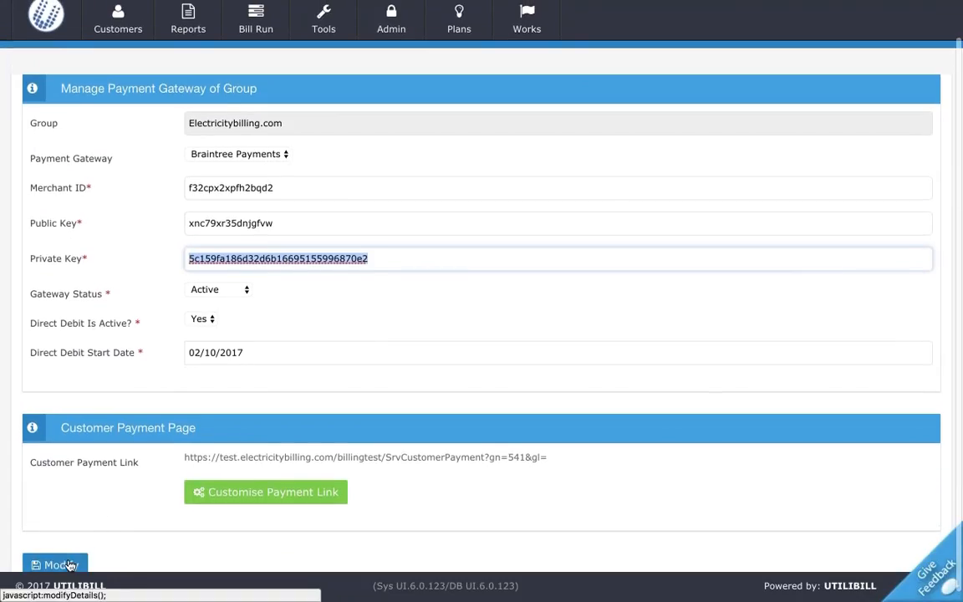
Save the Braintree gateway changes with Modify, then return to the administration area.
left_click(55, 565)
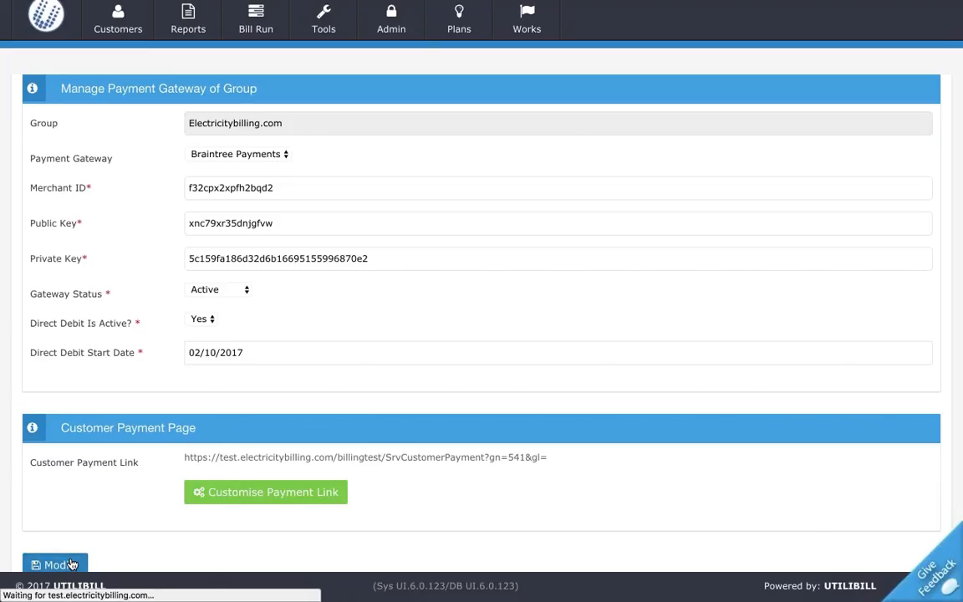
left_click(55, 564)
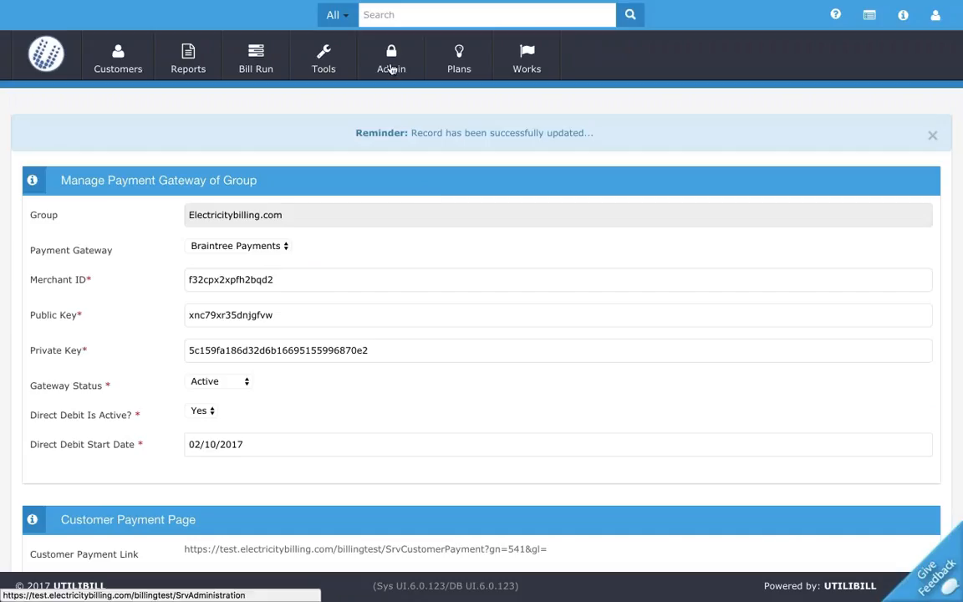
left_click(390, 57)
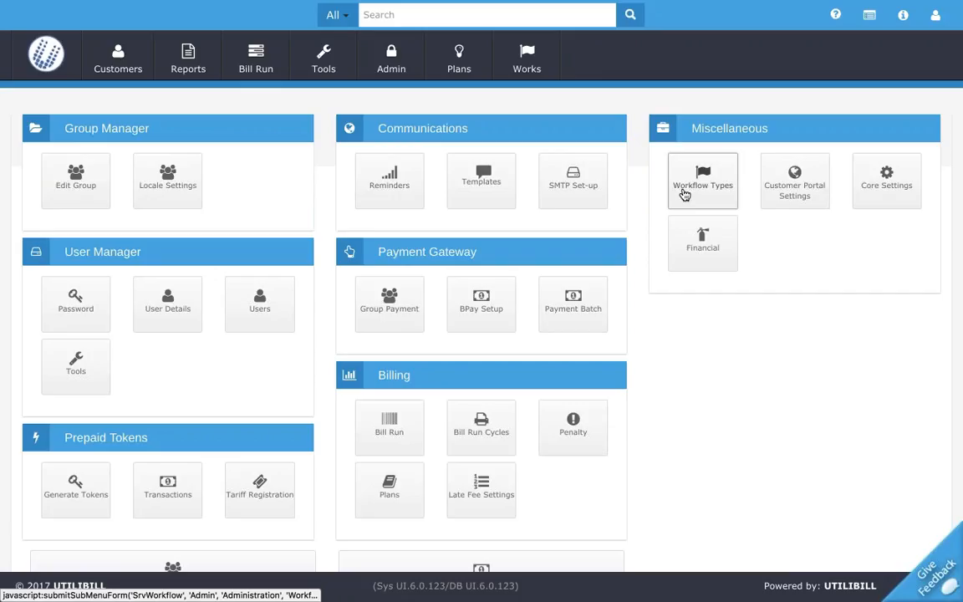
Open Customer Portal Settings and select the Pay Now link URL.
left_click(795, 182)
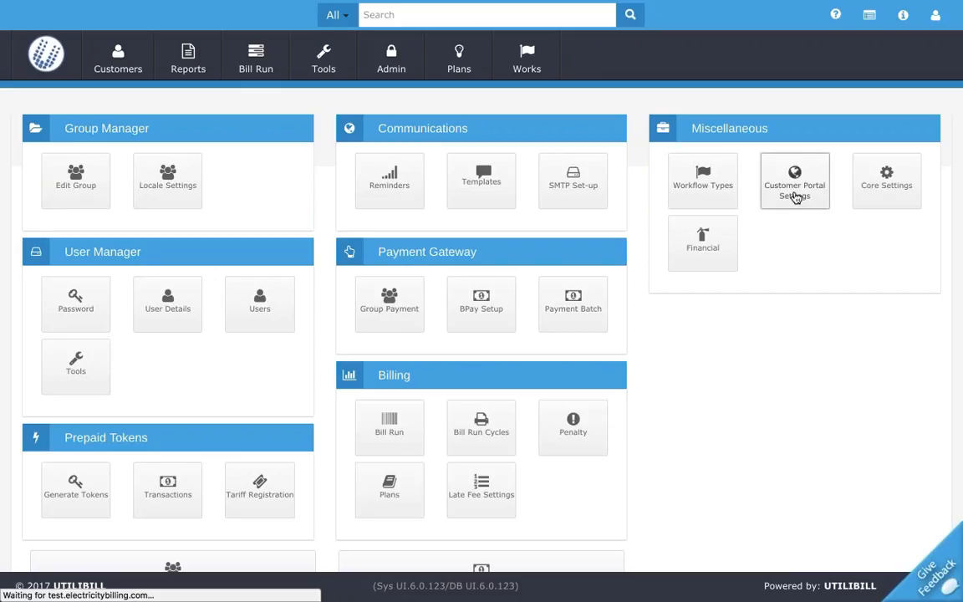
left_click(795, 180)
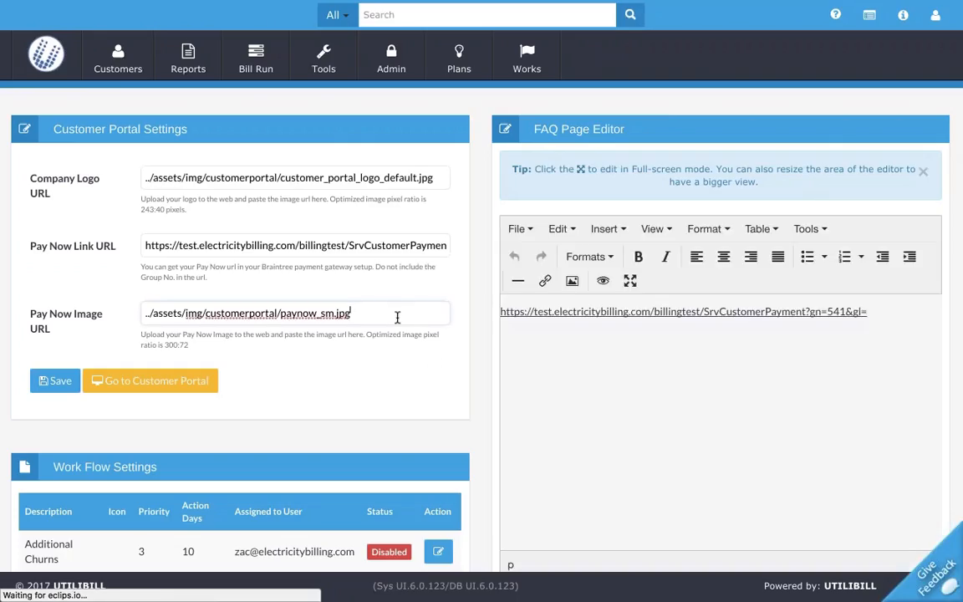
triple_click(251, 312)
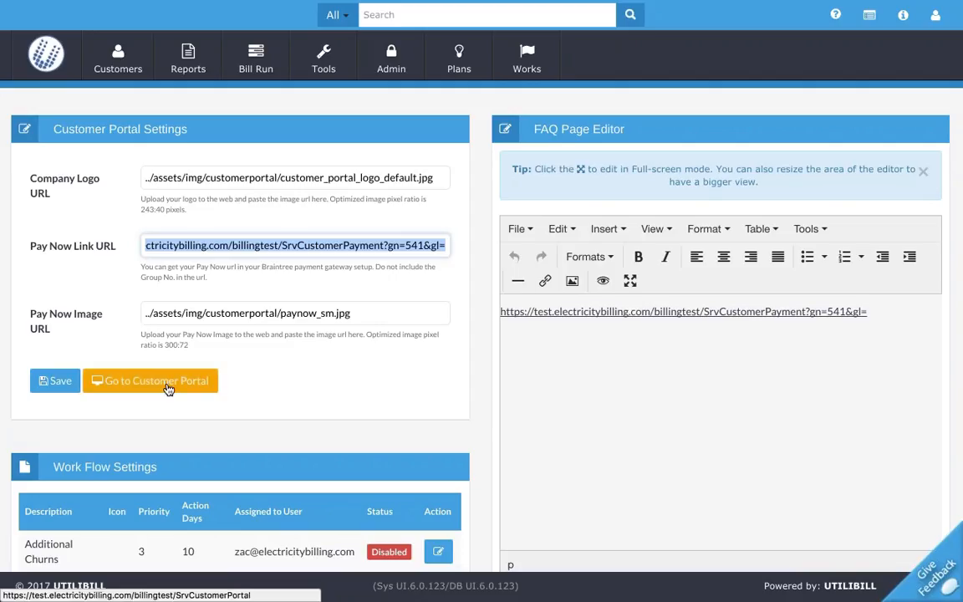
Log into the customer portal with the customer's account number and password.
left_click(151, 381)
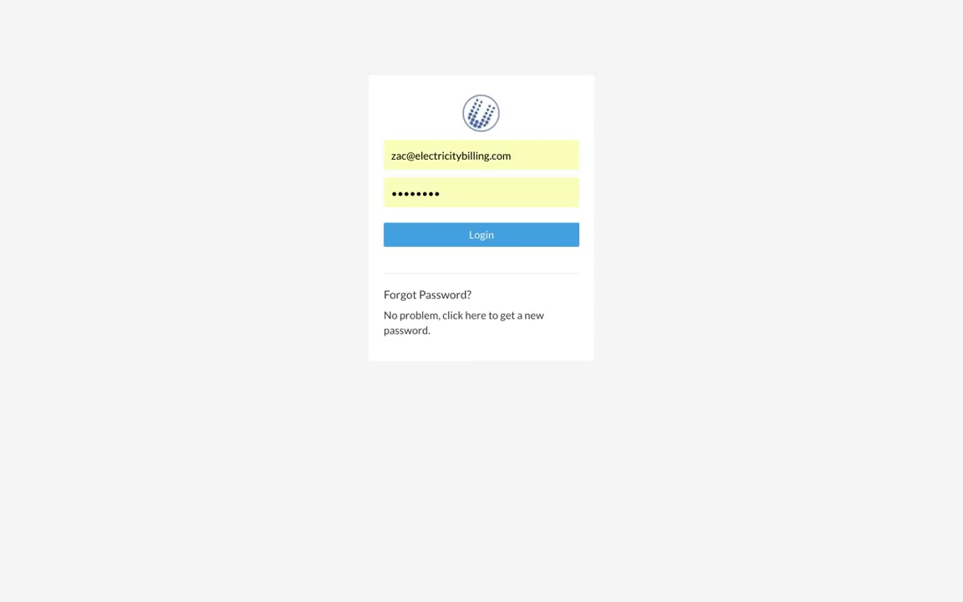
left_click(481, 156)
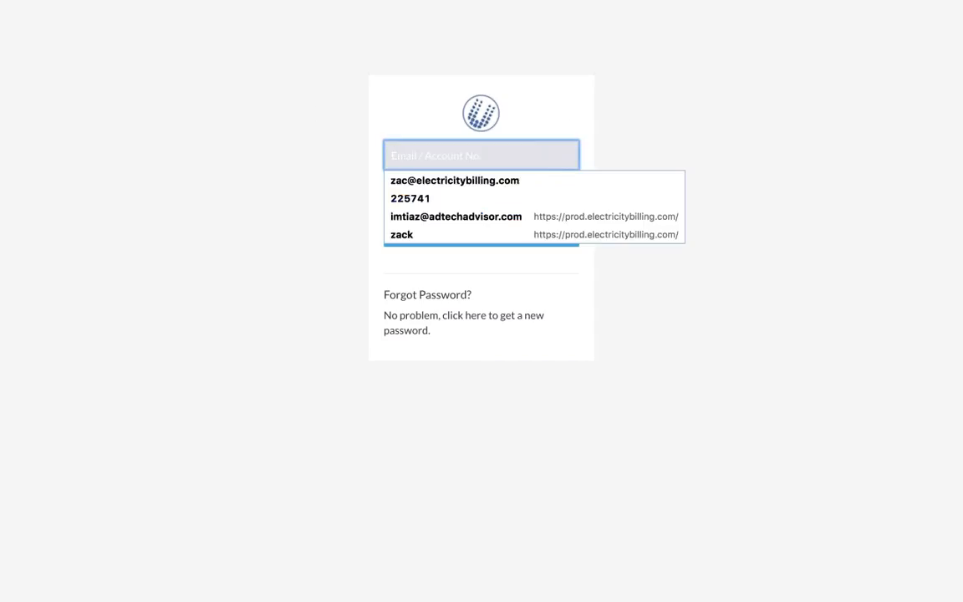
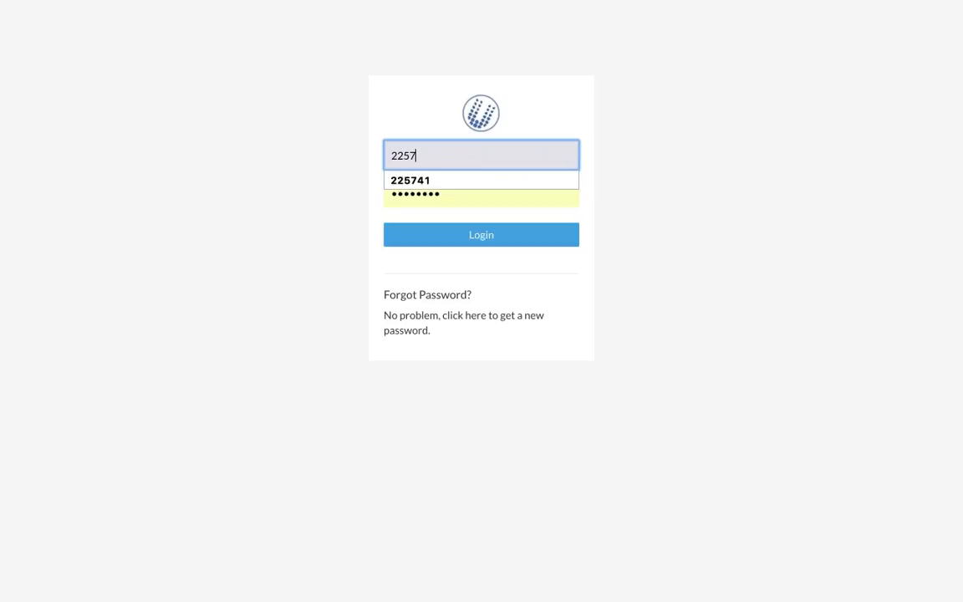
left_click(481, 180)
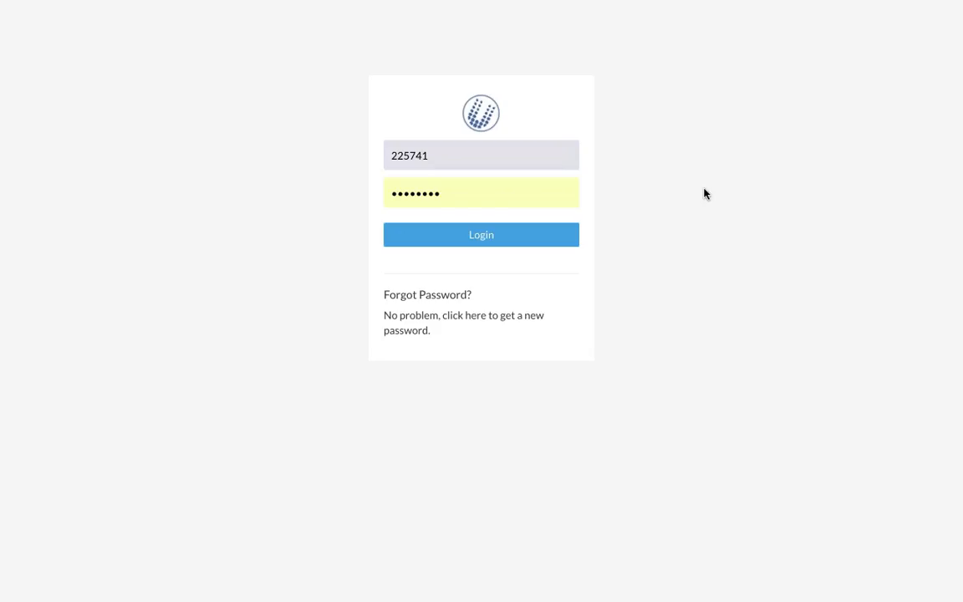
left_click(481, 192)
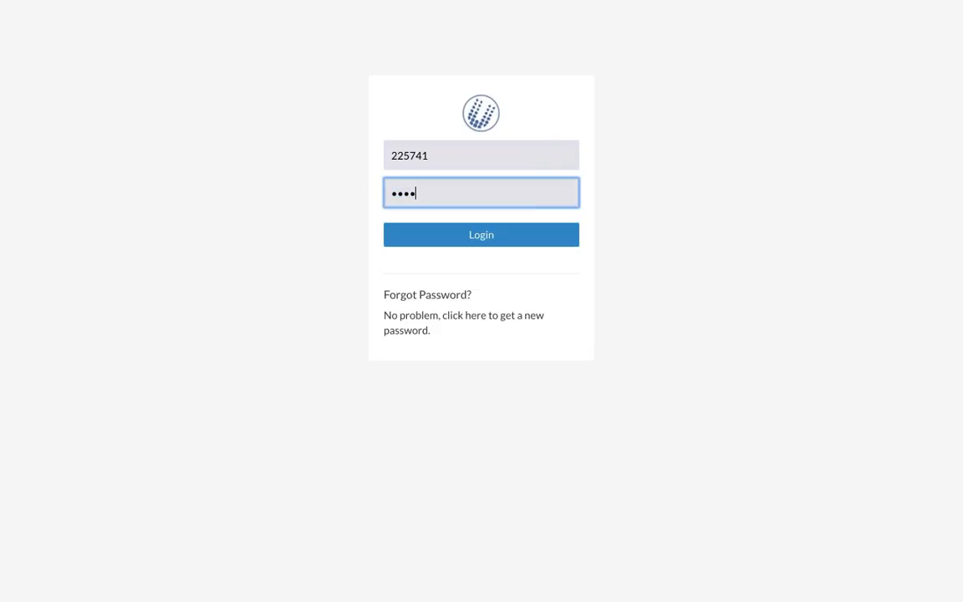
left_click(481, 234)
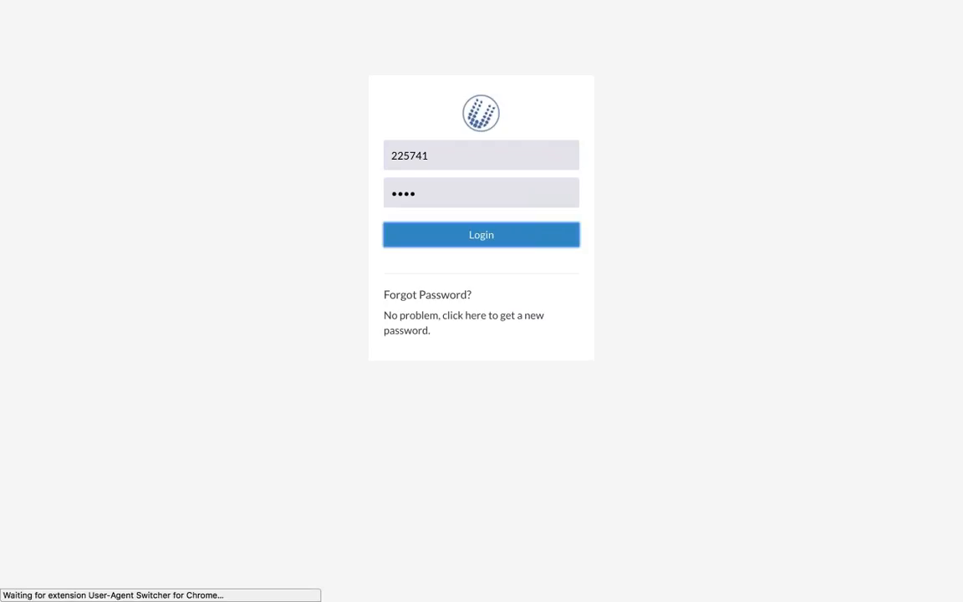
left_click(481, 234)
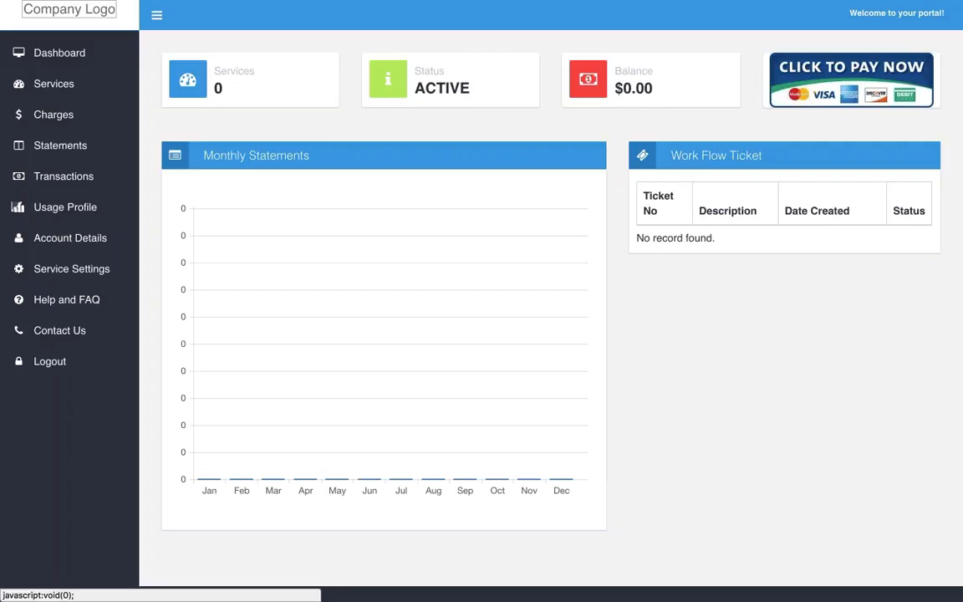
left_click(850, 79)
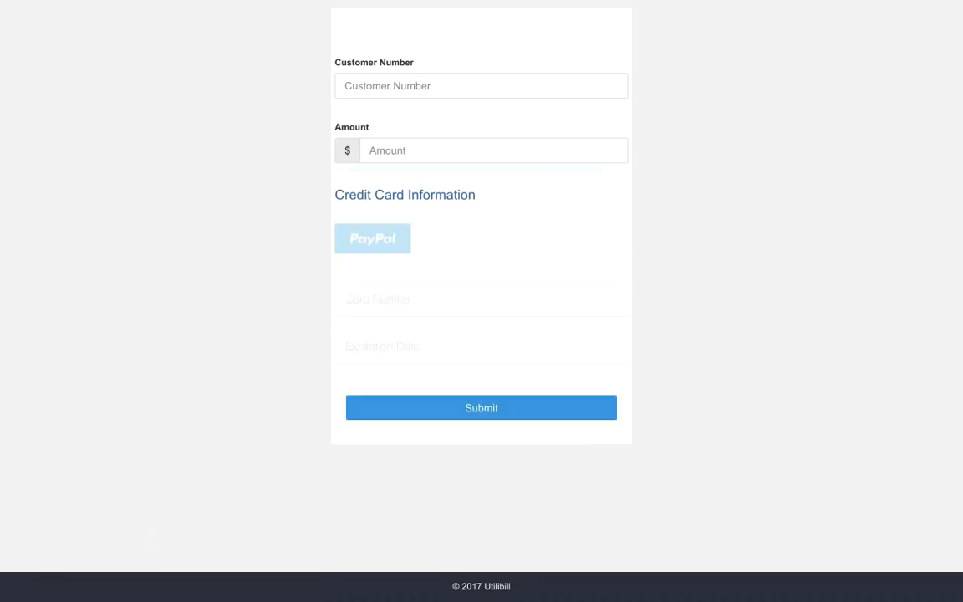
left_click(481, 85)
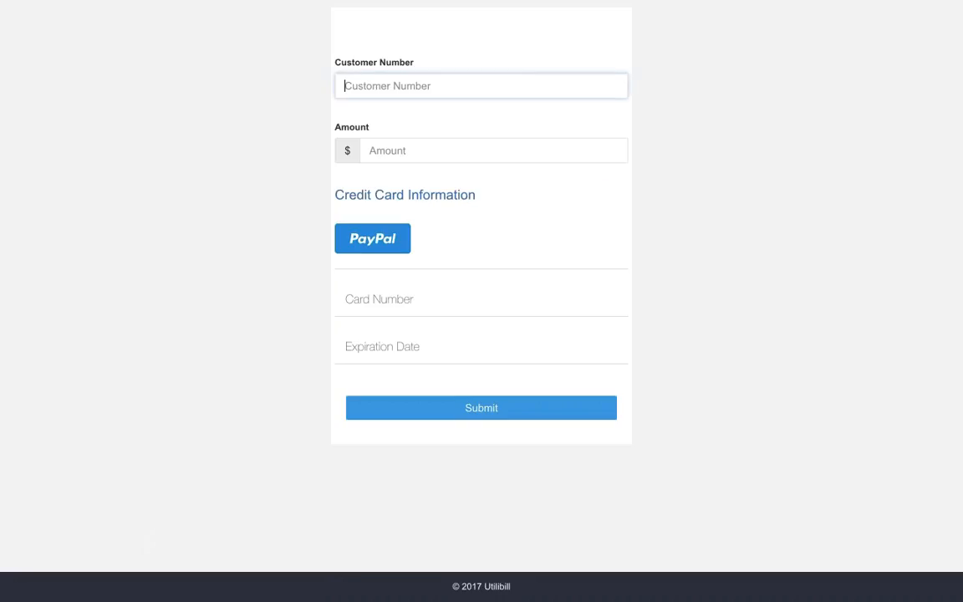
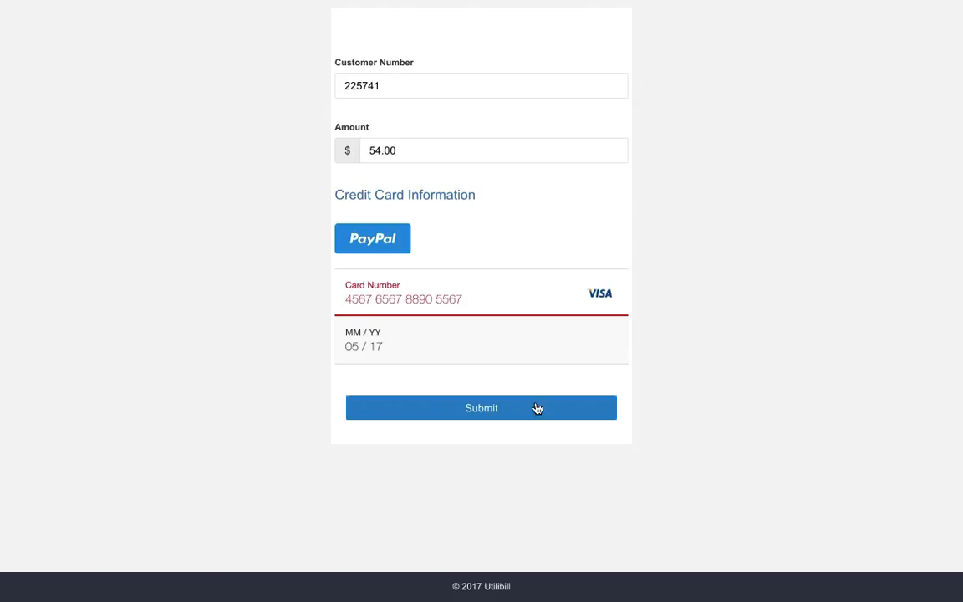
left_click(480, 408)
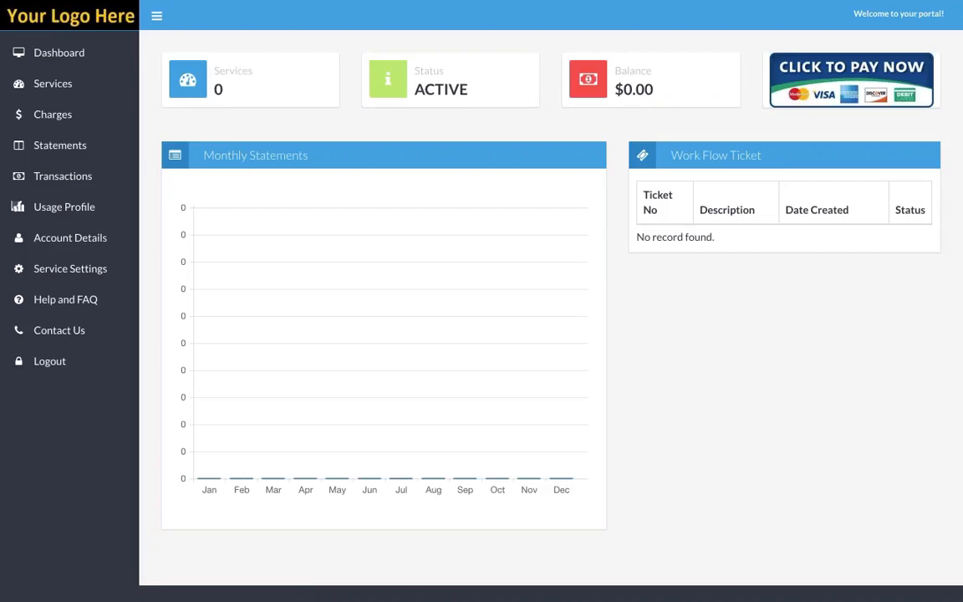